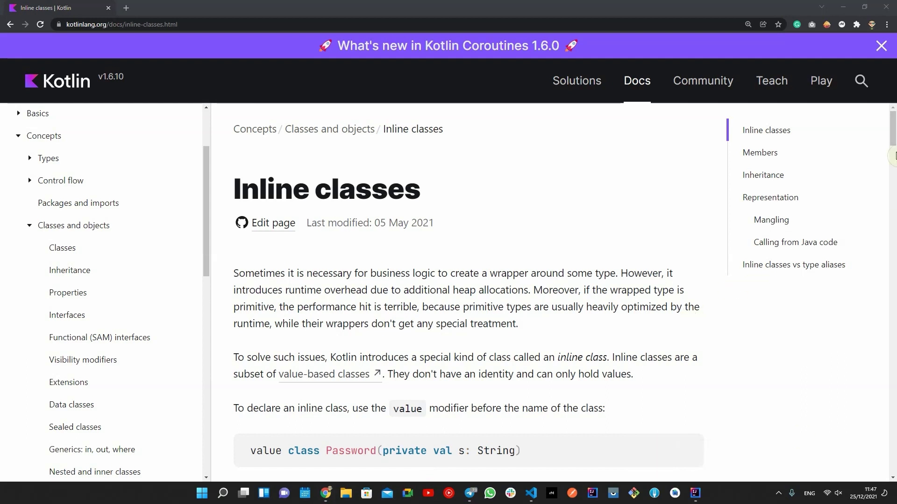
Step: Scroll the Kotlin Inline classes docs down to the 'Inline classes vs type aliases' section
scroll("down", 3)
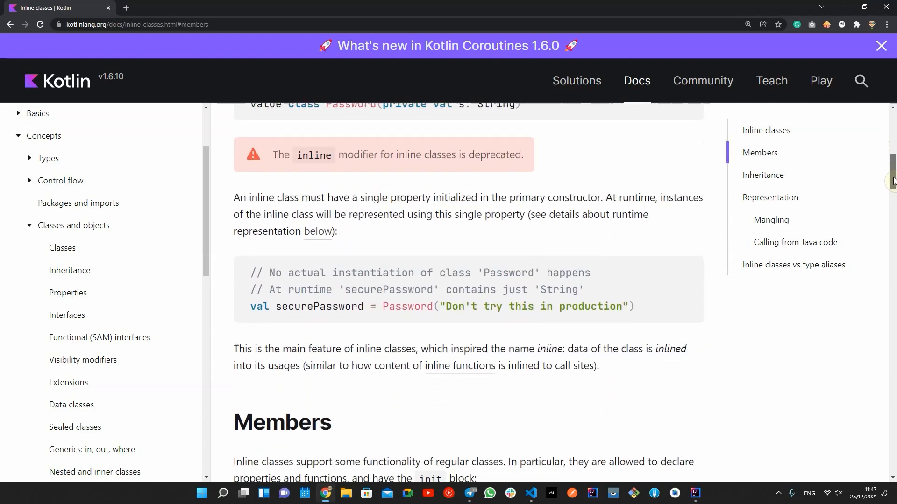
scroll("down", 3)
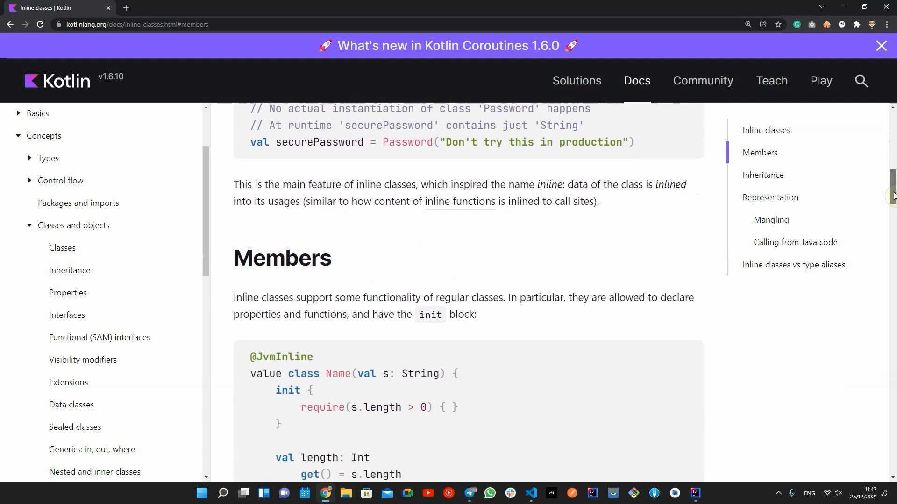
scroll("down", 3)
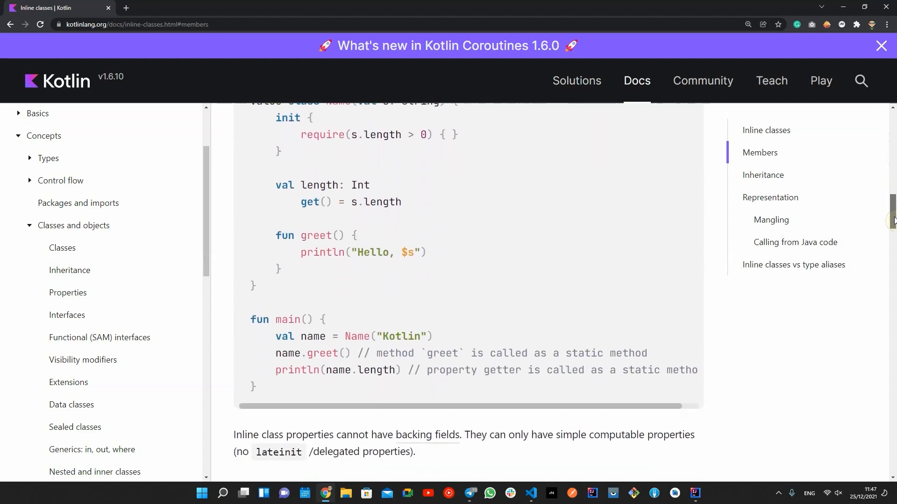
scroll("down", 3)
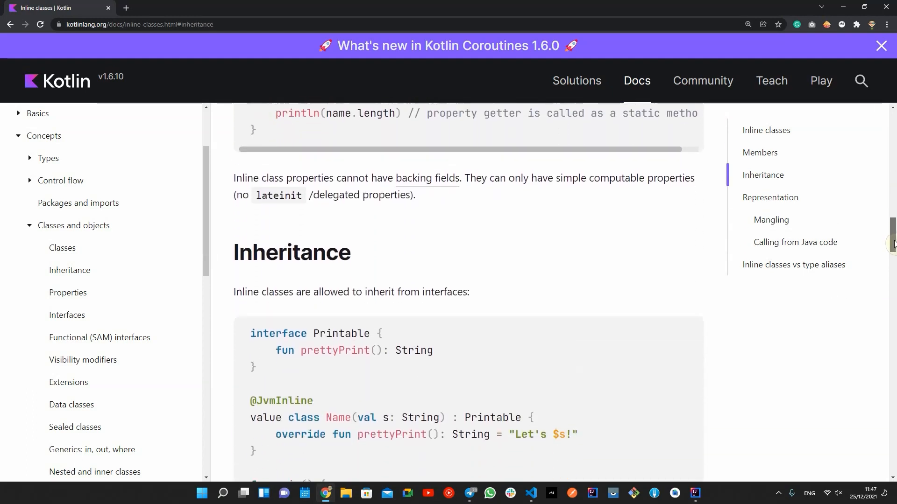
scroll("down", 3)
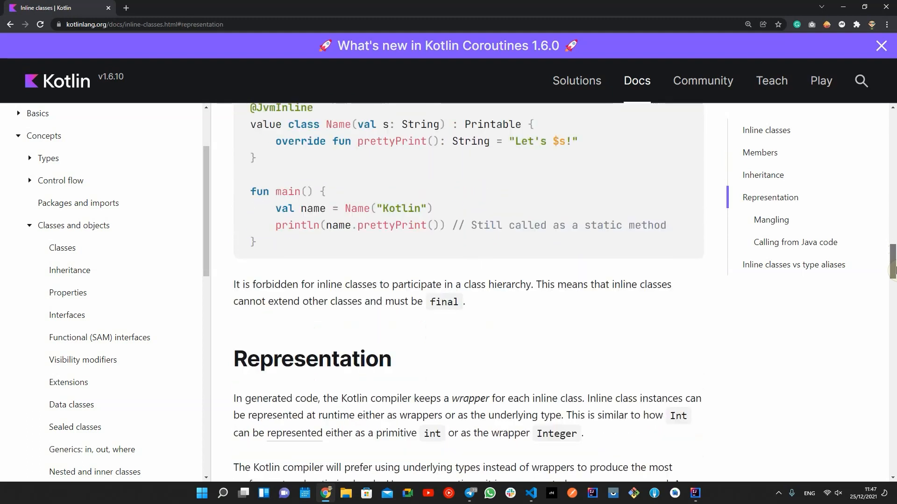
scroll("down", 3)
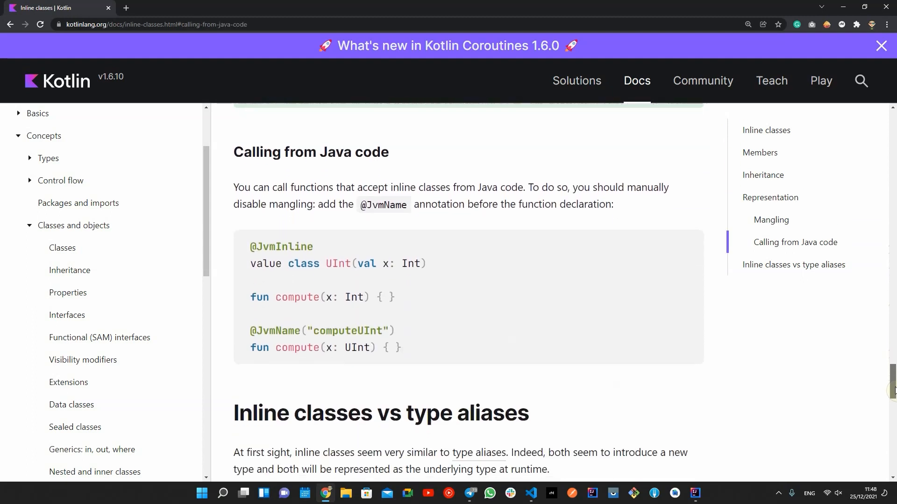
scroll("down", 3)
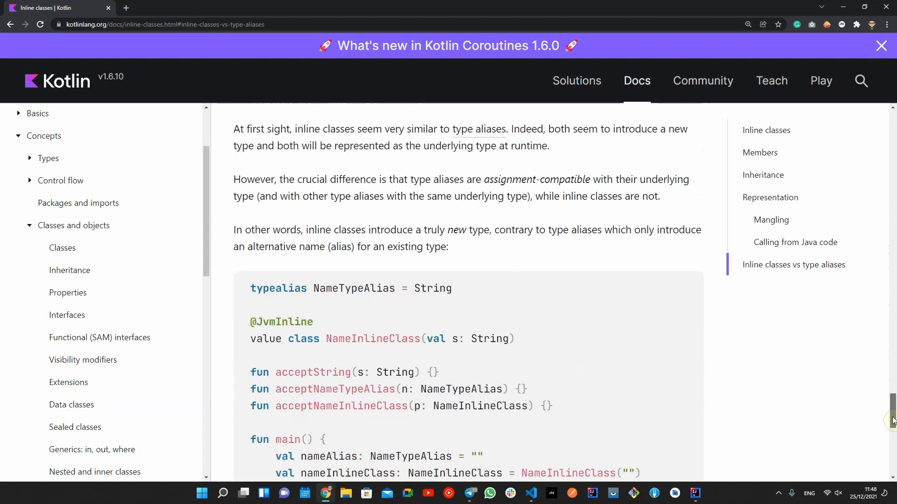
scroll("down", 3)
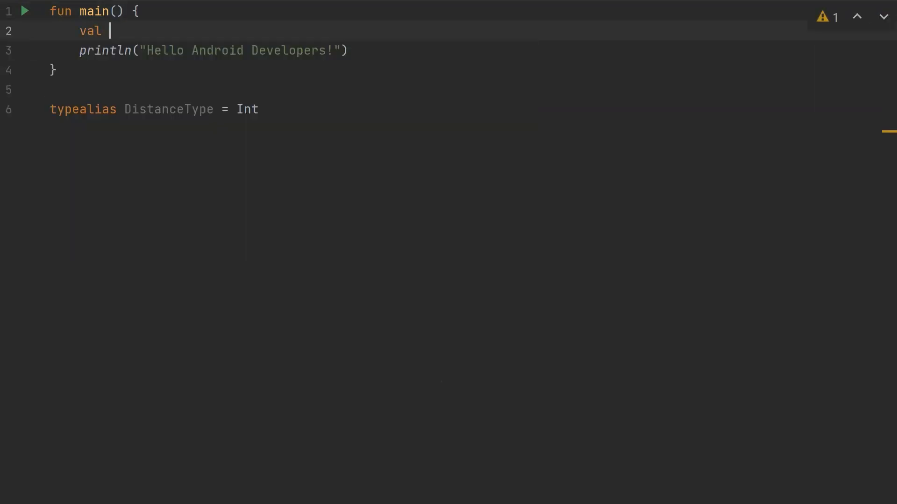
Step: Declare val distanceType: DistanceType = 5, println it, and run main to print 5
type("distanceType:DistanceType = 5")
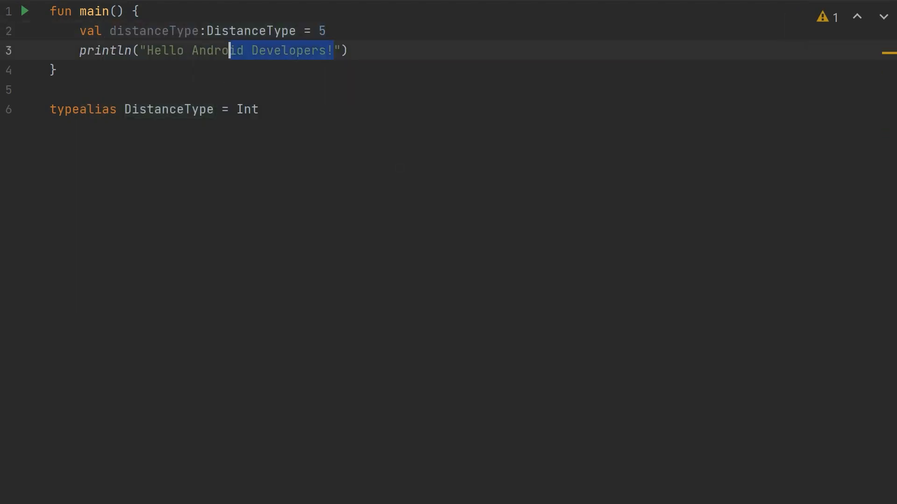
type("distanceType= $distanceType\")")
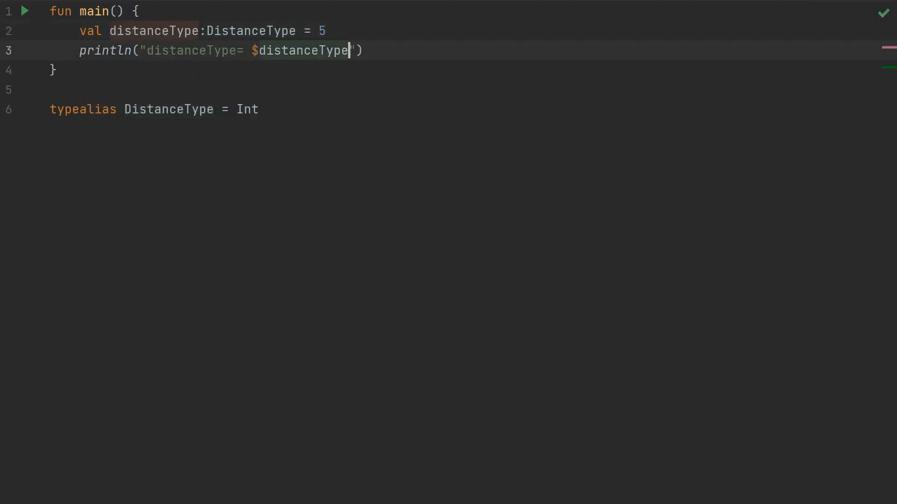
left_click(25, 11)
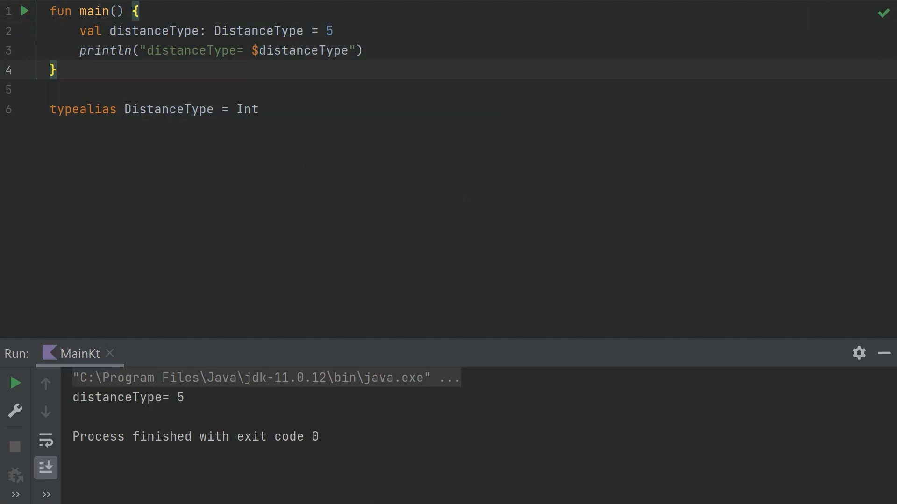
Step: Add private timesDistanceType and timesDistanceInt functions multiplying a distance by an Int factor
type("private fun timesDistanceType(")
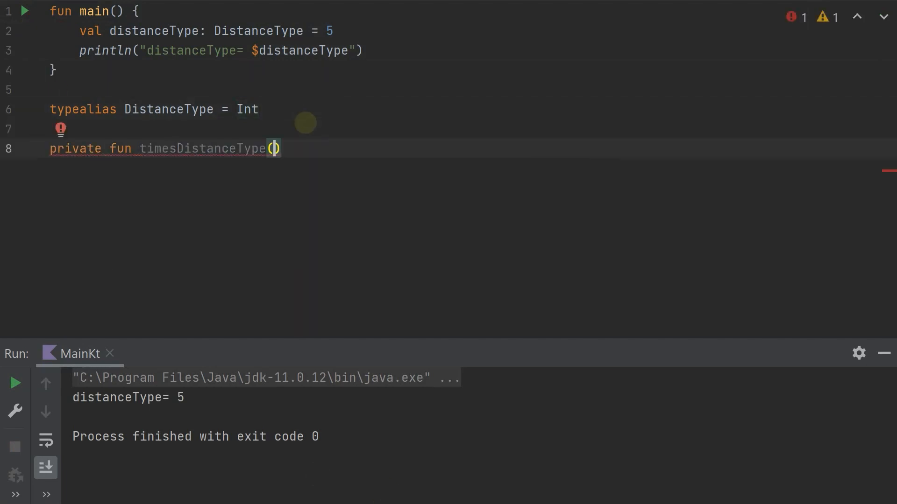
type("distanceType: DistanceType, factor:I")
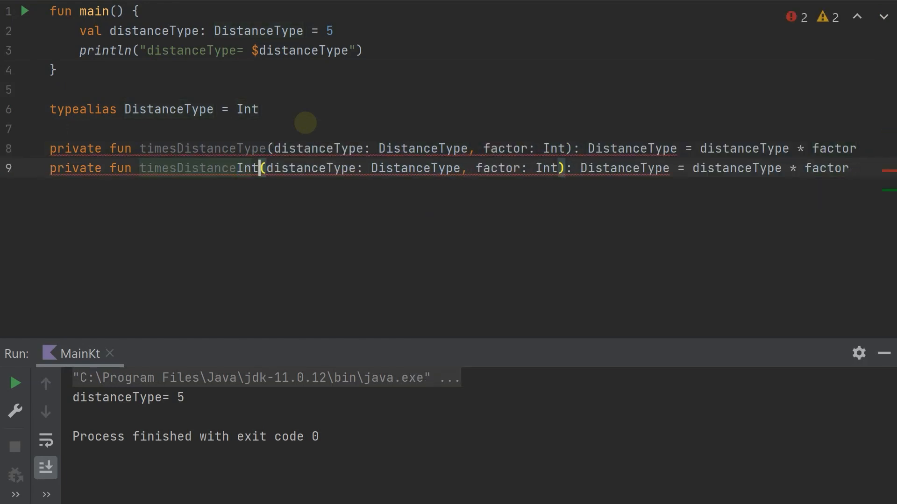
type("Int")
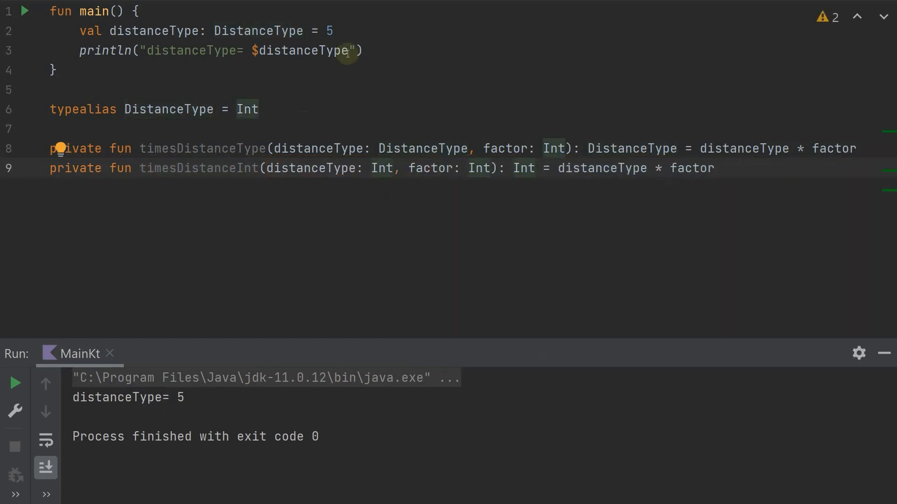
Step: Store timesDistanceType(distanceType, 2) in r1 and declare data class DistanceData(val distance: Int)
type("val r1 = ti")
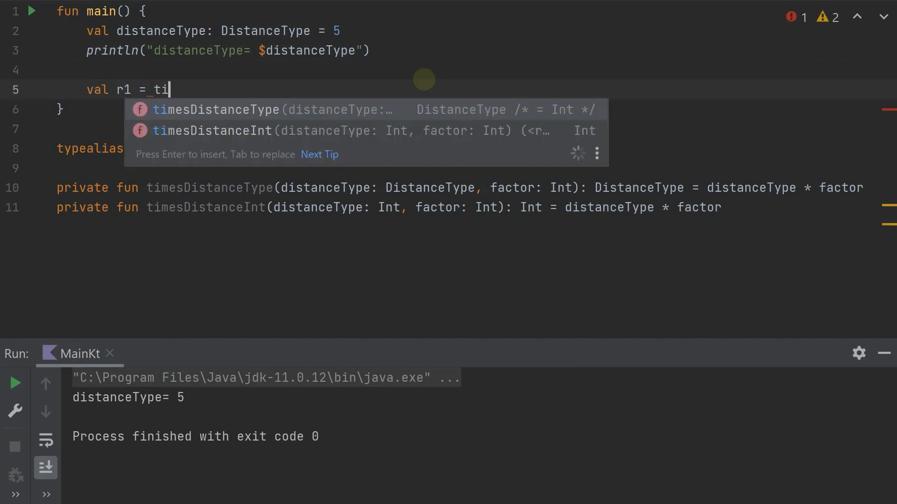
key("Enter")
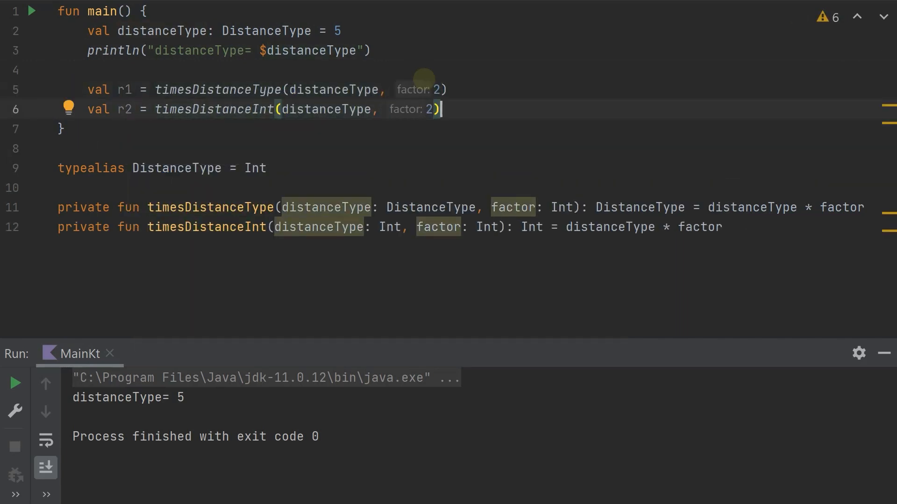
type("data class DistanceData")
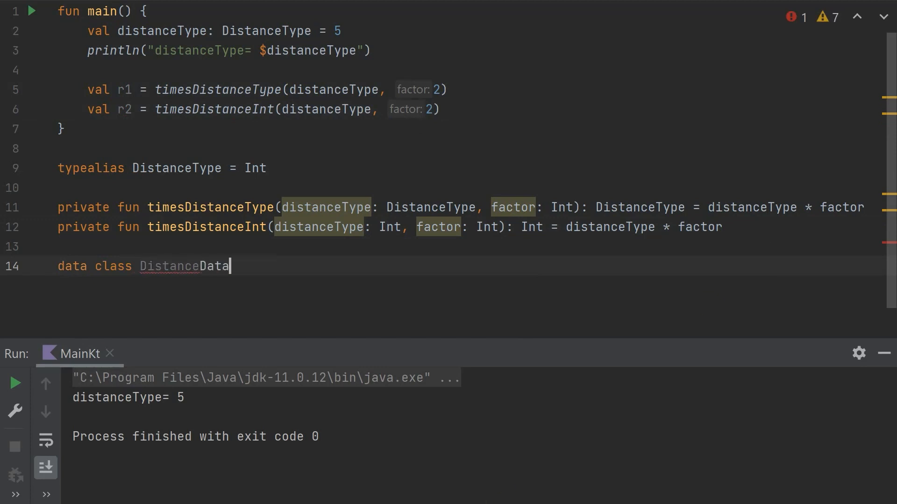
type("(val distance:Int)")
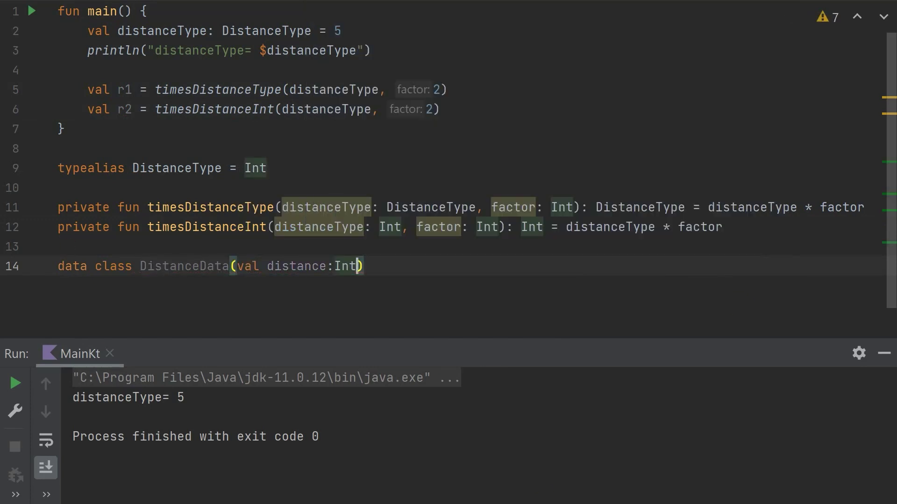
type("\" \"")
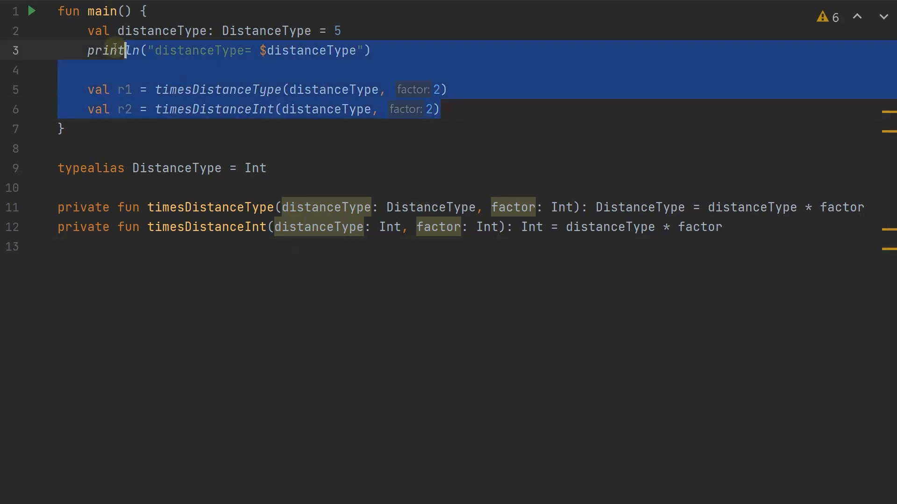
key("Delete")
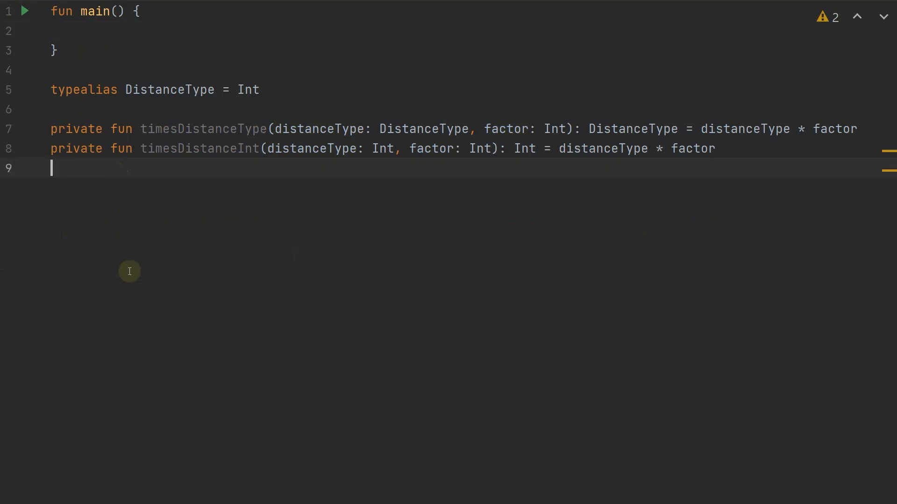
type("value class")
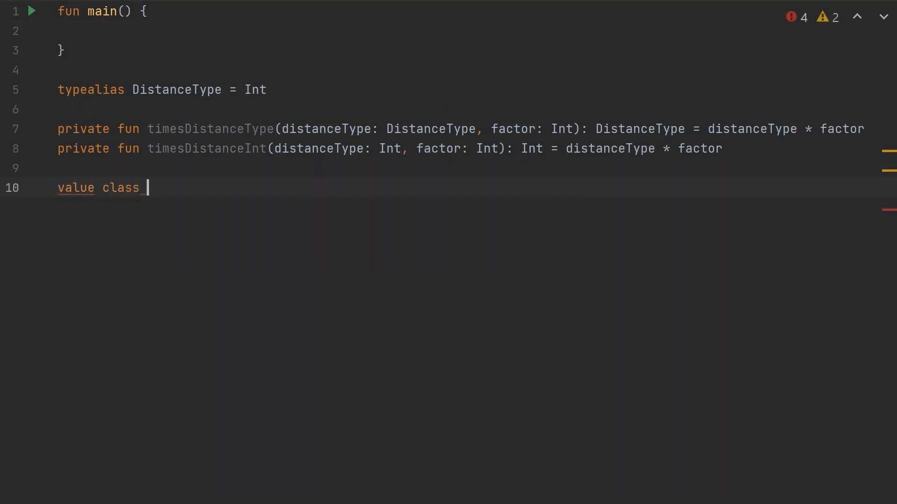
type("Distance()")
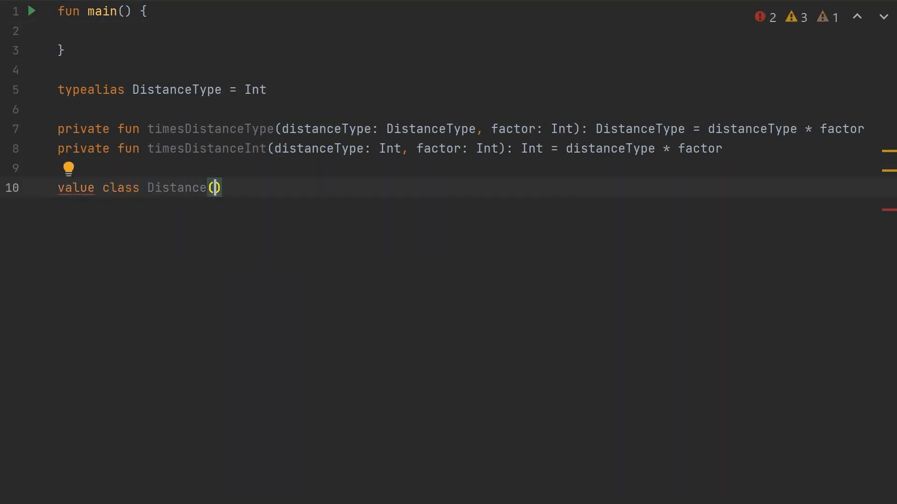
type("val distance:Int")
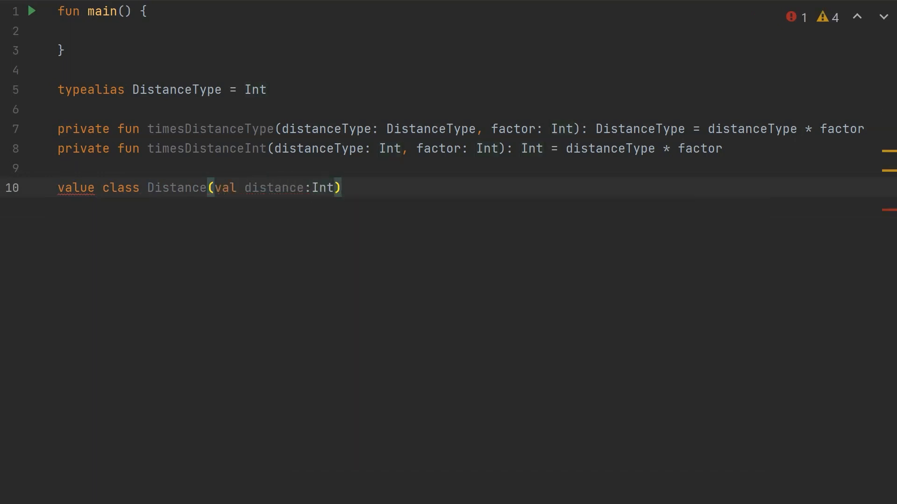
mouse_move(84, 188)
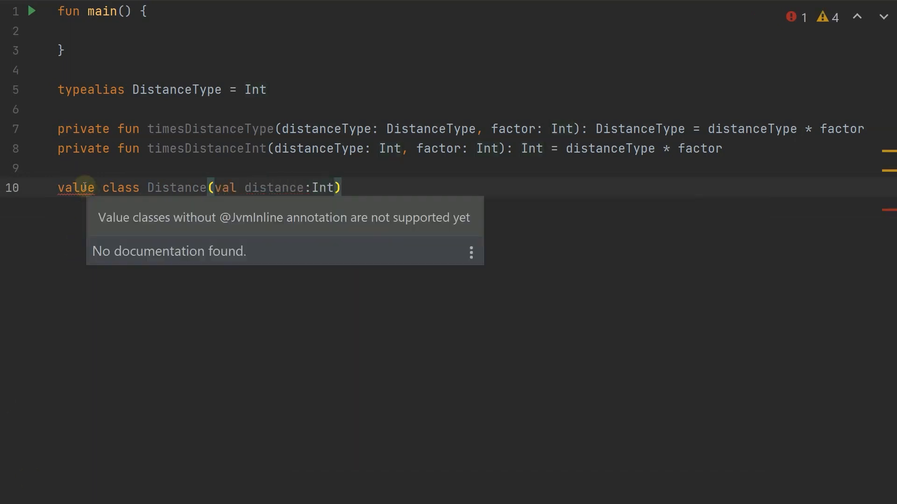
key("enter")
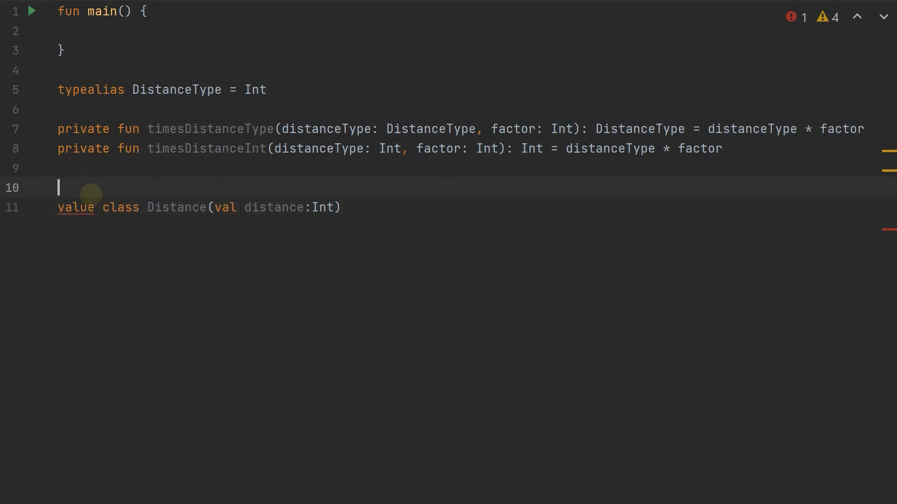
type("@JvmInline")
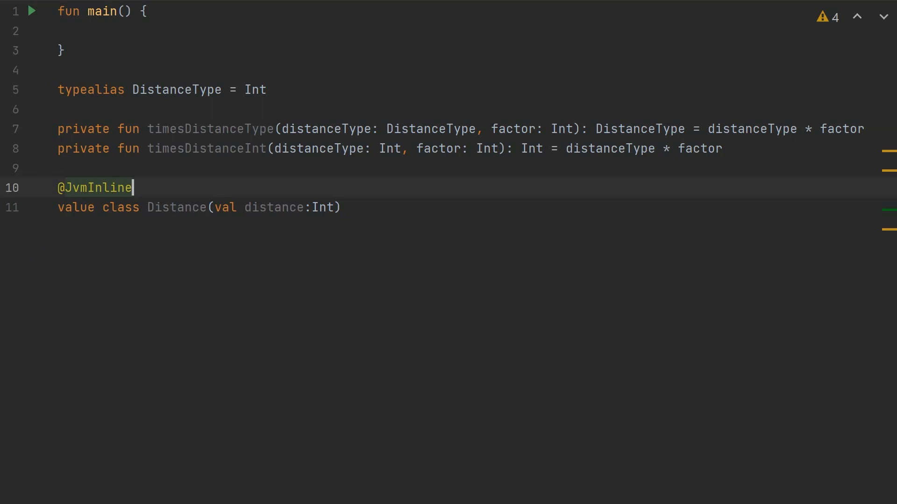
Step: Add an init block requiring distance >= 0 with a 'not allowed!' message
type("val distance = Distance(5")
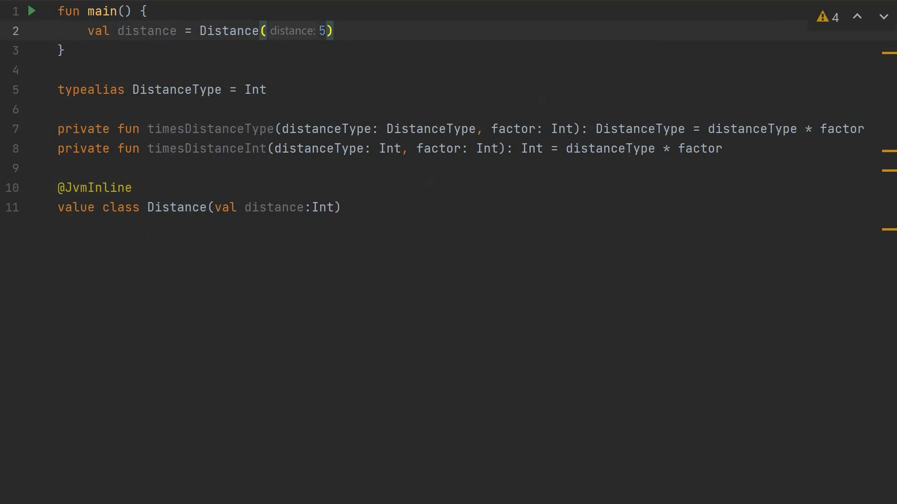
type("ire(")
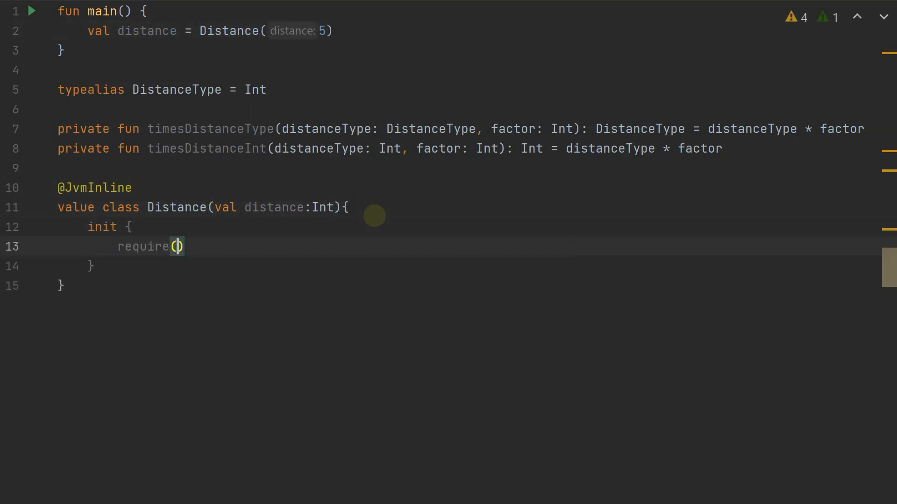
type("distance>=0){\"Negative distance is not all")
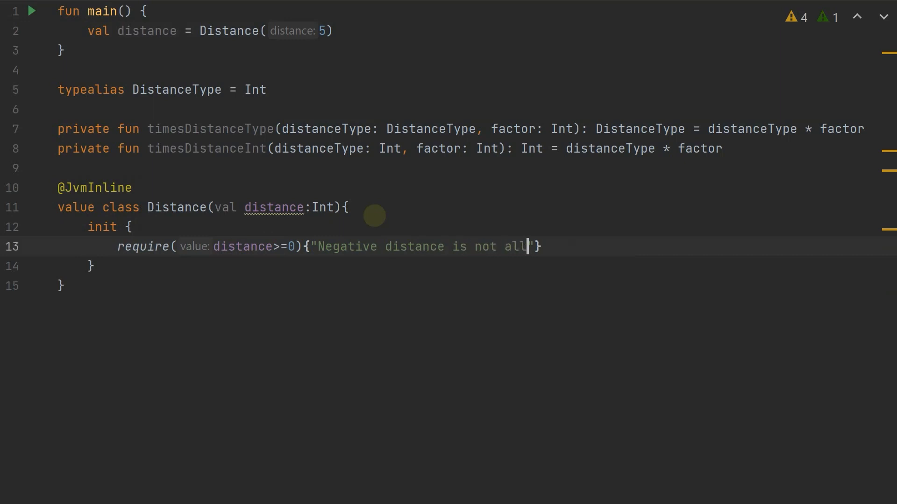
type("owed!")
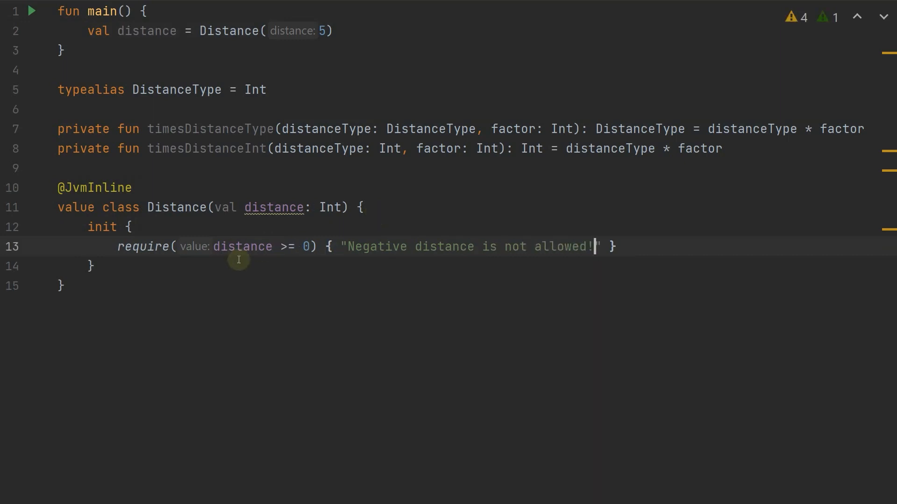
left_click(94, 266)
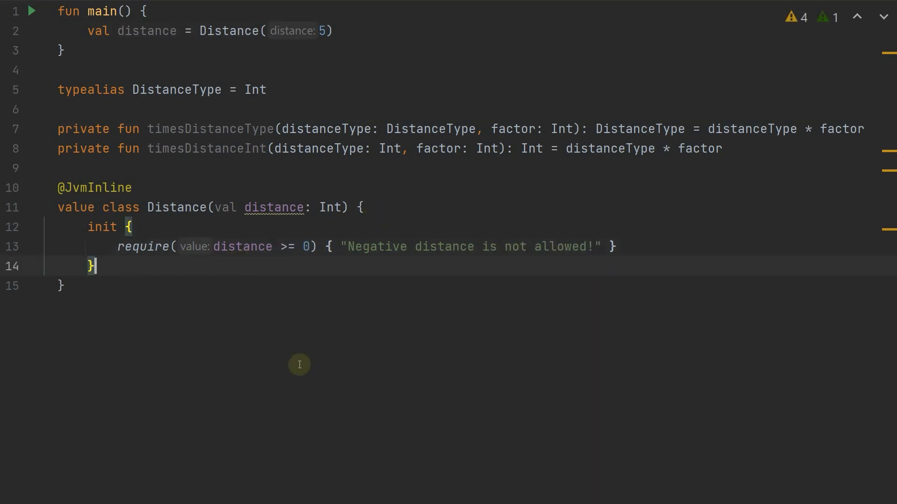
Step: Add a companion object with Int.kilometers() and Int.meters() returning Distance(this)
type("companion object{")
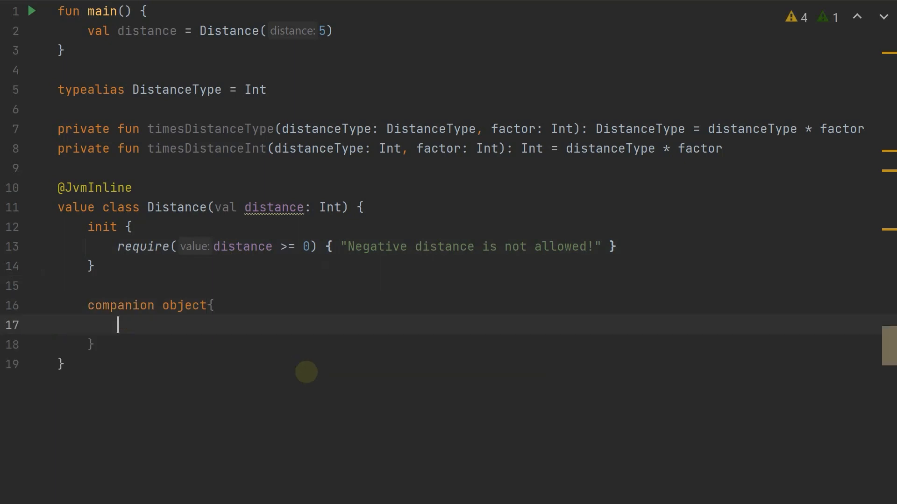
type("fun Int.kilometers")
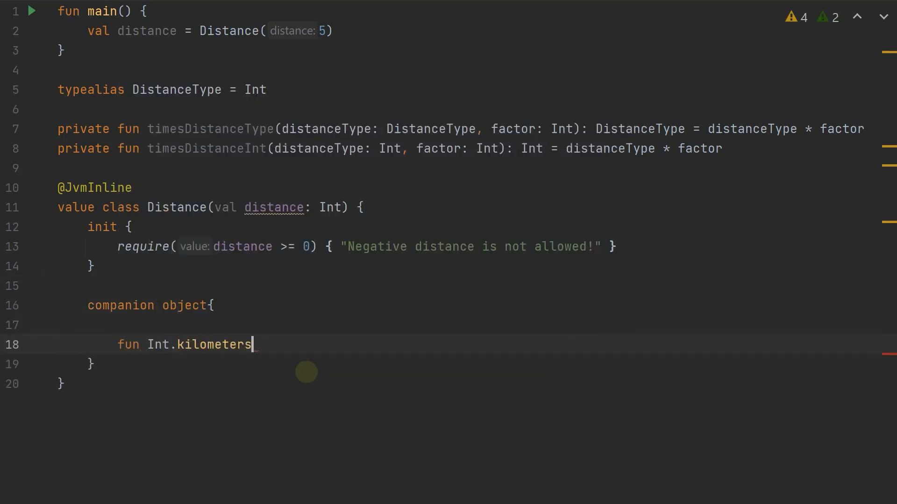
type("() = Distance(this*1000")
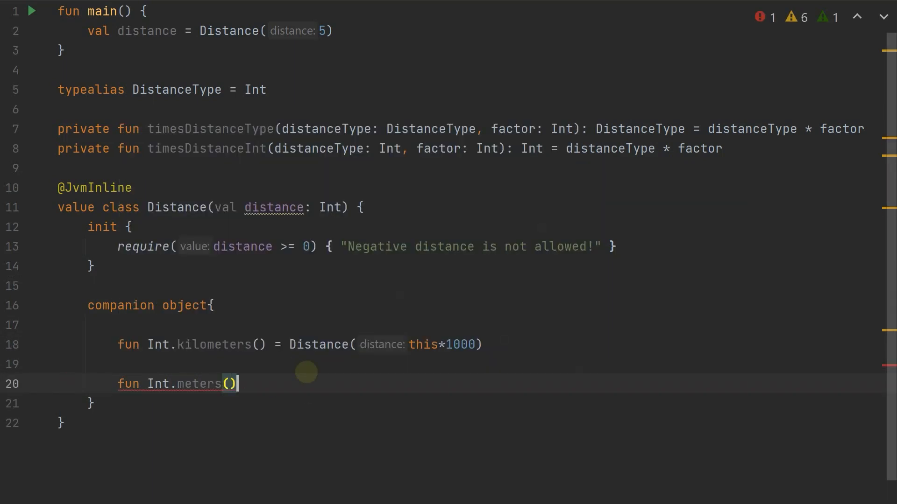
type("=Distance(this")
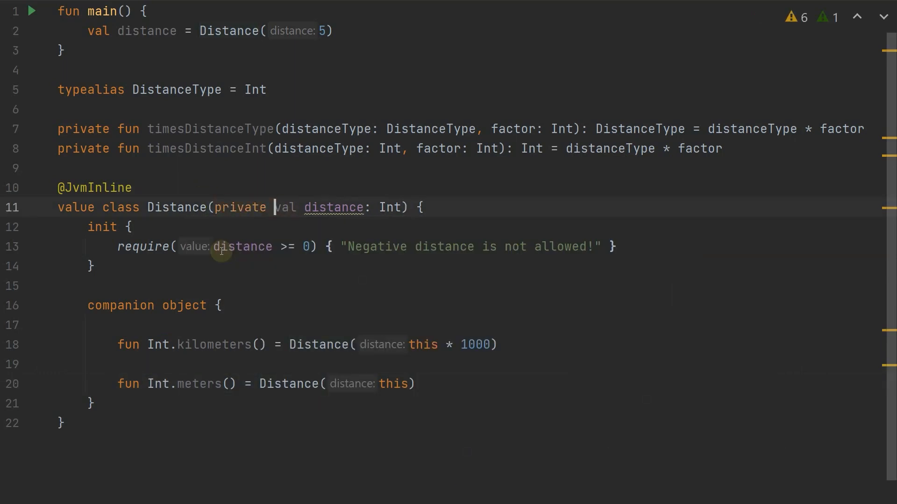
Step: Make Distance's constructor private, build 5.kilometers() in main and println "distance: $distance"
type("private constructor")
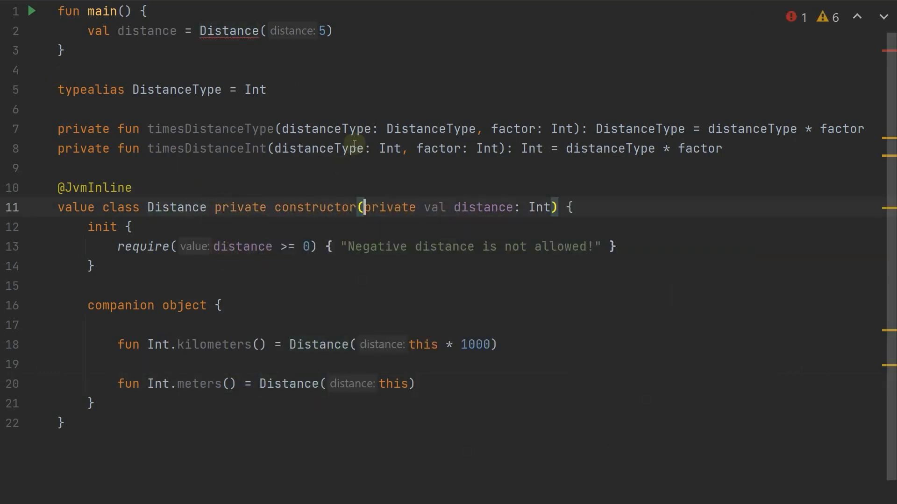
type("5.kilometer")
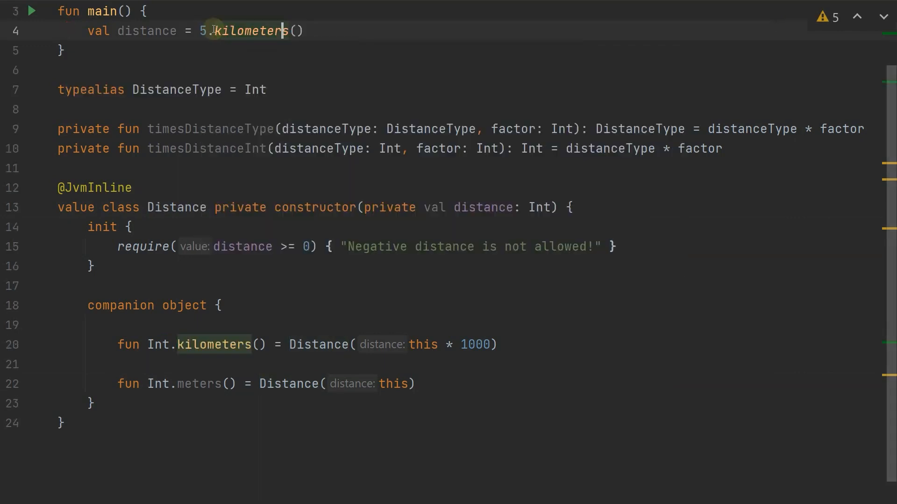
type("println()")
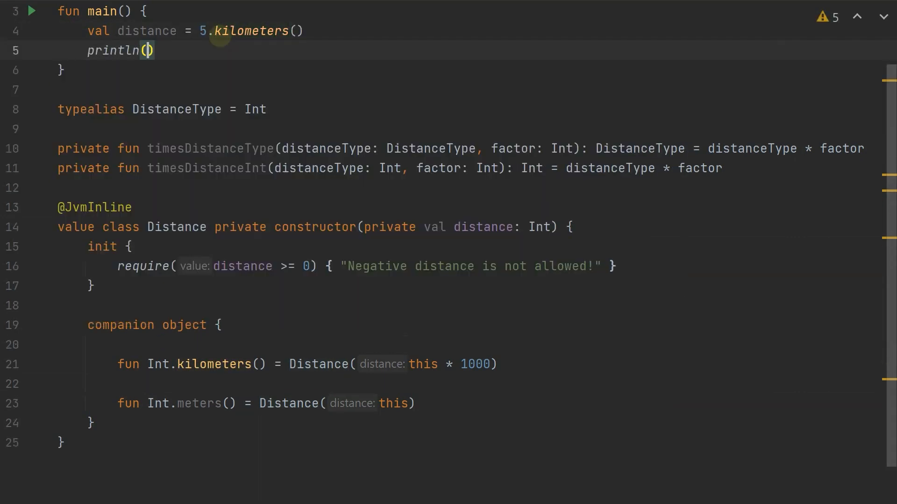
type("\"distance: $d\"")
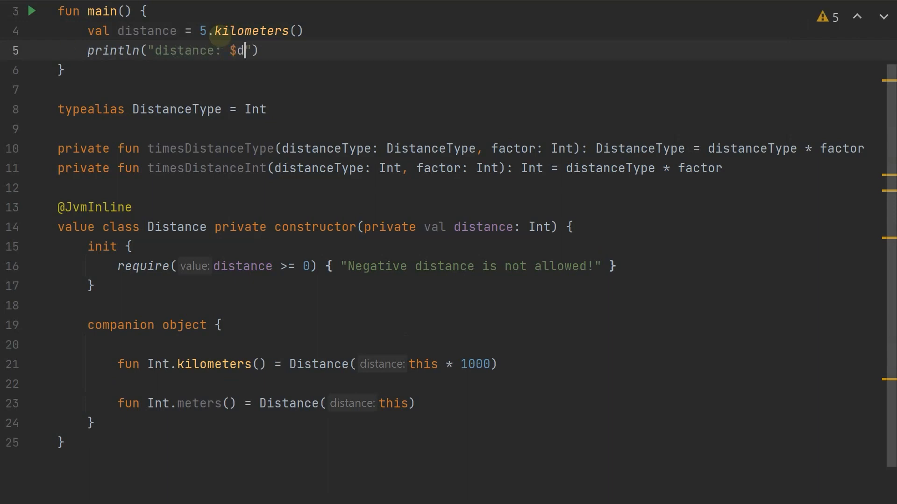
left_click(33, 11)
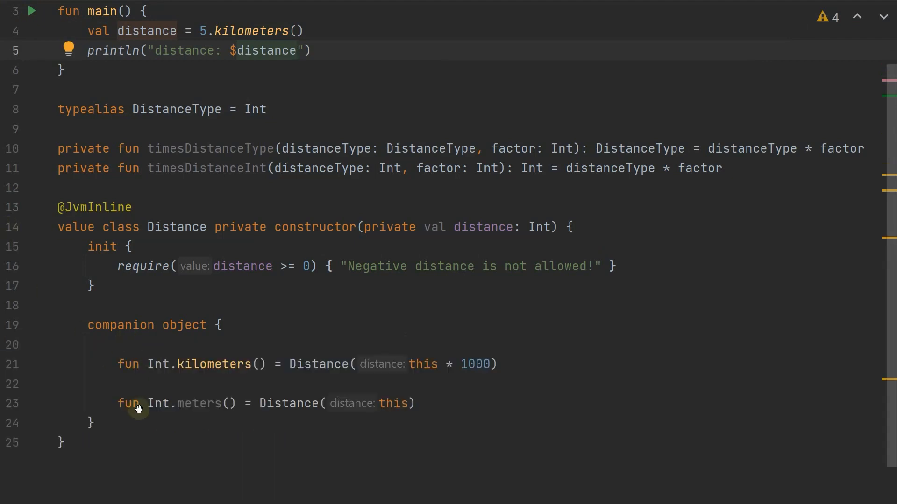
Step: Add val isFar: Boolean get() = distance > 1000 and operator fun times(factor: Int): Distance
type("val isFan")
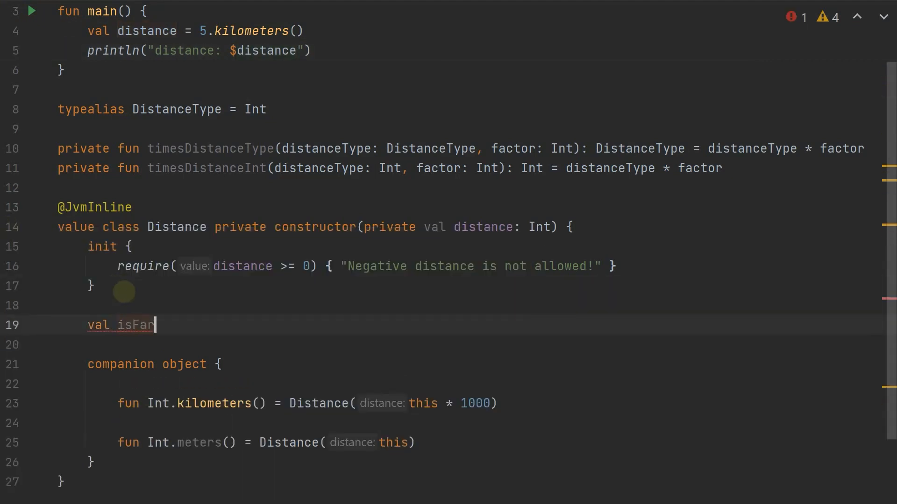
type(":Boolean get() =")
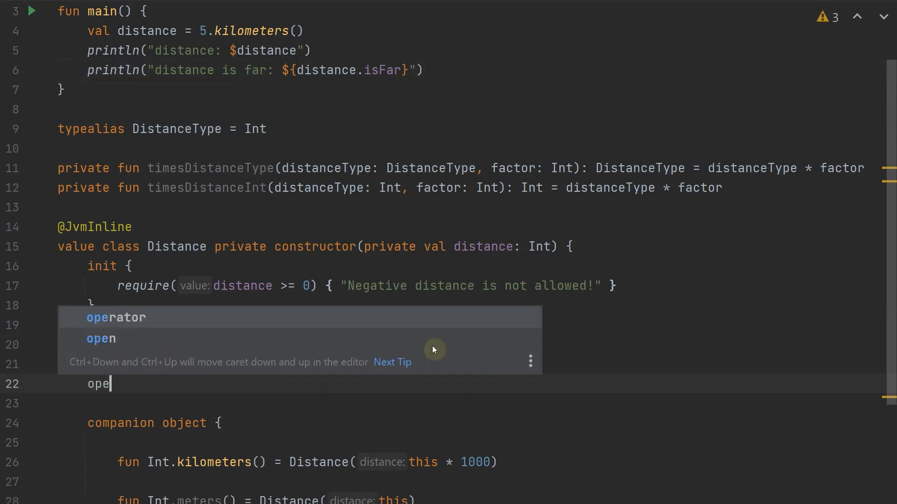
type("rator fun times(factor:Int):Dista")
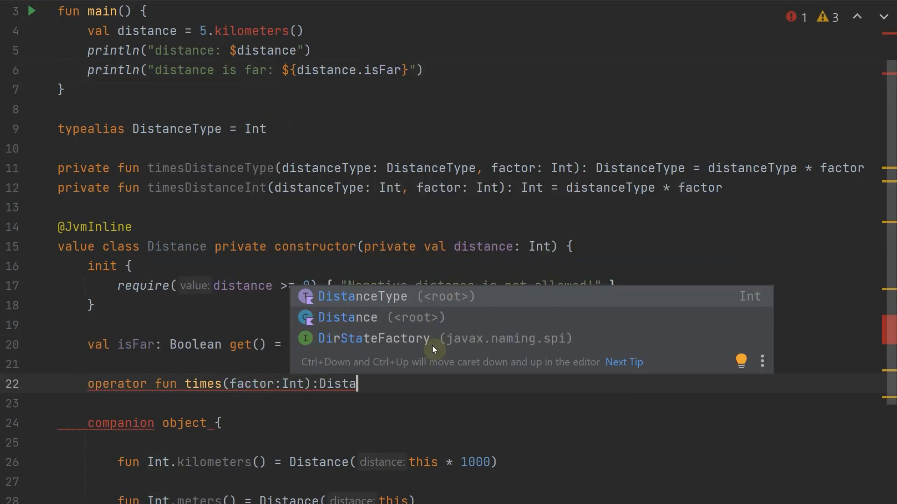
left_click(346, 317)
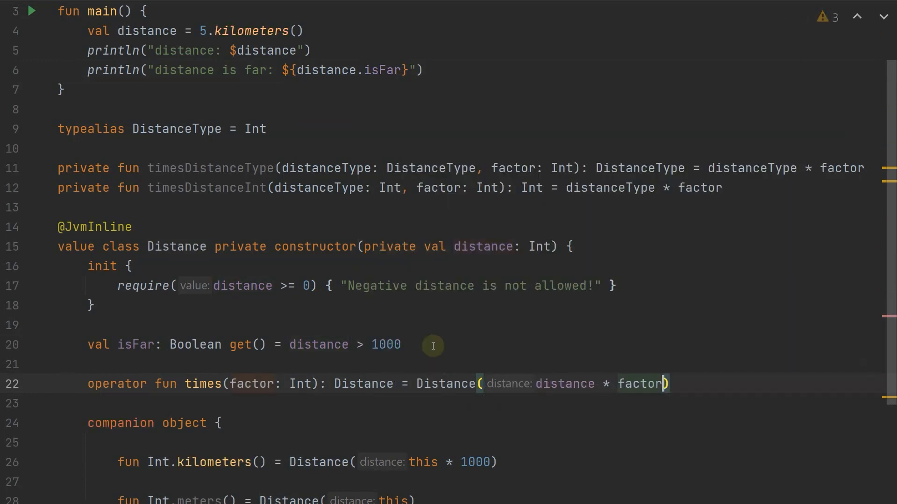
type("val")
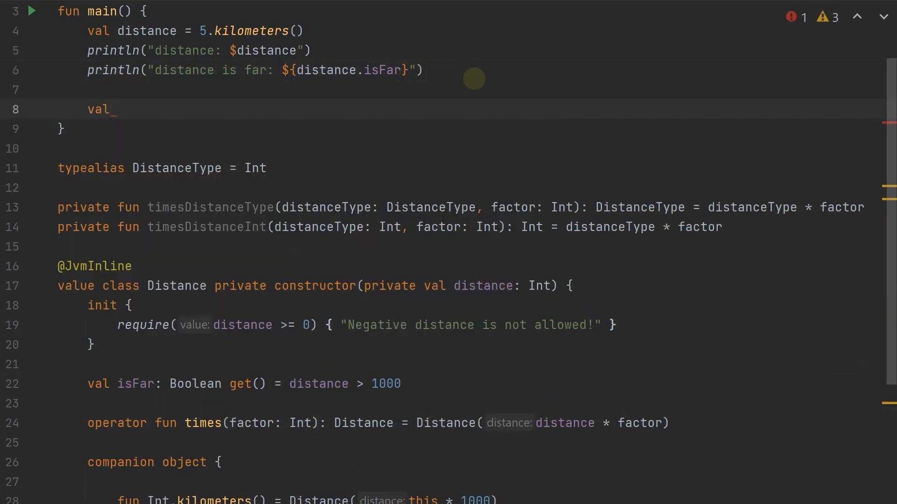
Step: Store distance * 2 in r1 and add a commented-out timesDistanceInt(distance)!!! call
type("r1 = distance * 2")
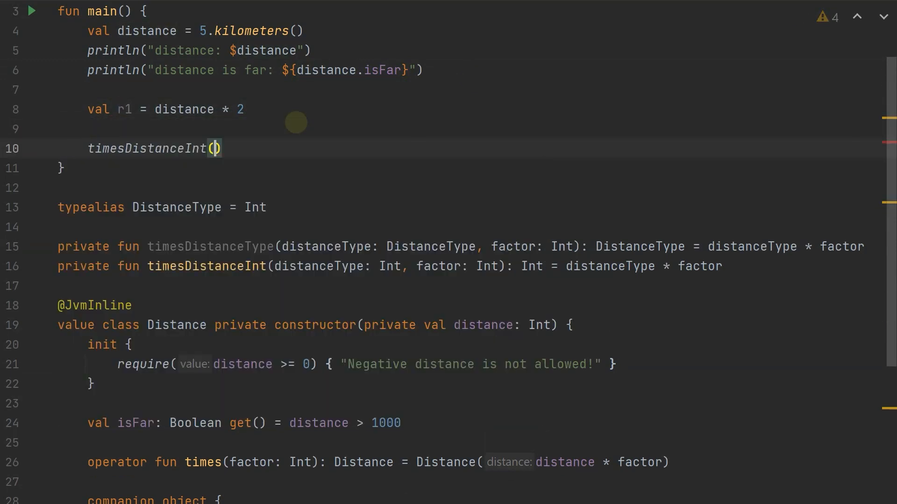
type("distance)!!!")
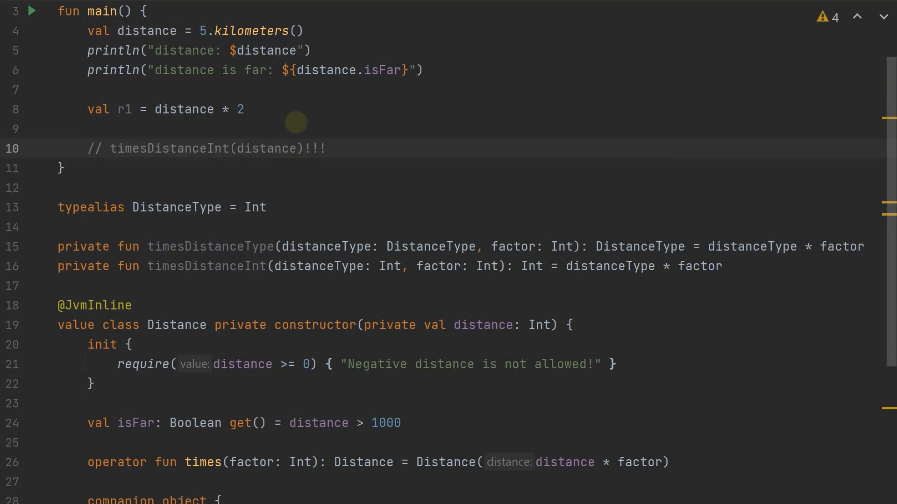
left_click(110, 148)
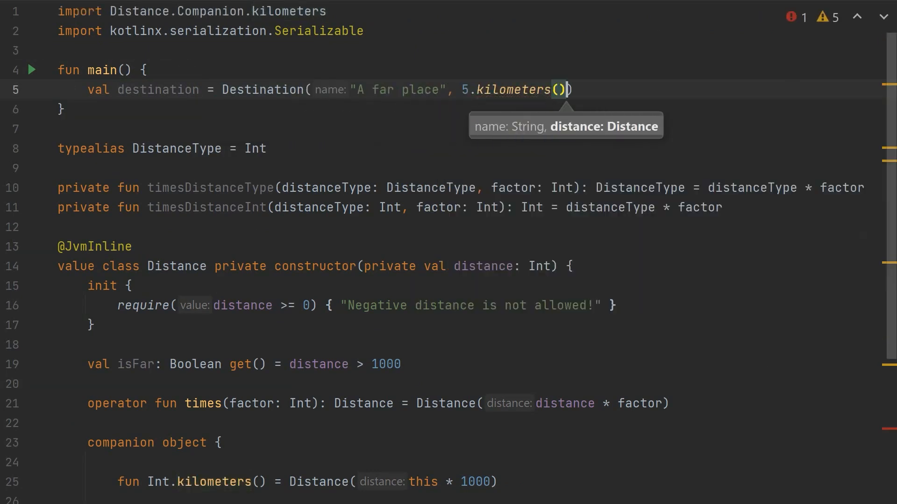
Step: Encode destination with Json.encodeToString, println destinationJsonK, and run to see "distance":5000
type("val destination")
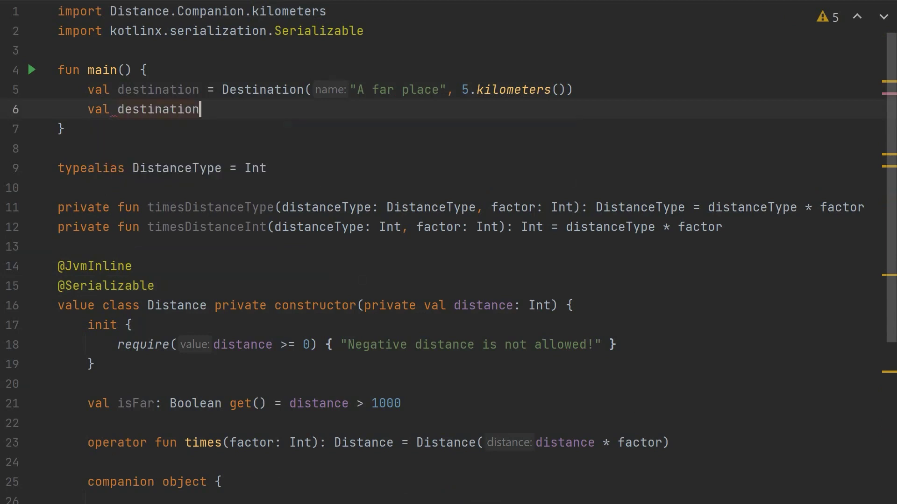
type("JsonK = Json.encodeToString(destination)")
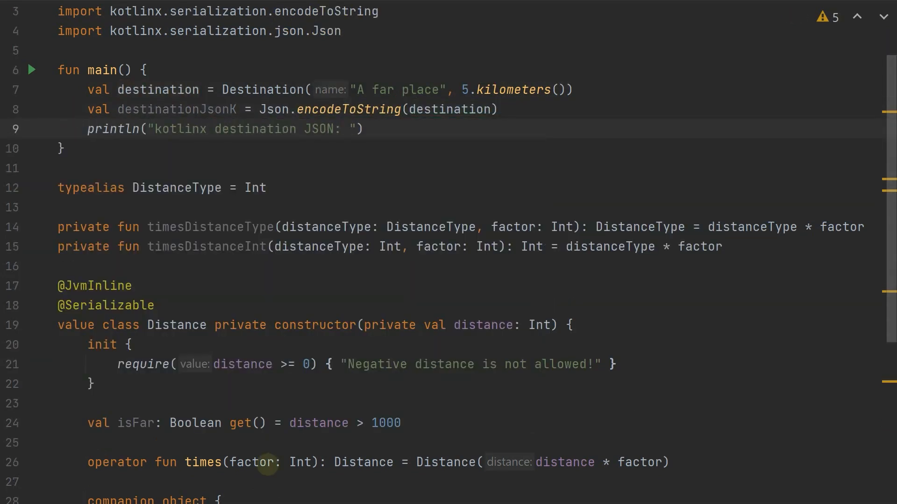
type("$destinationJsonK\")")
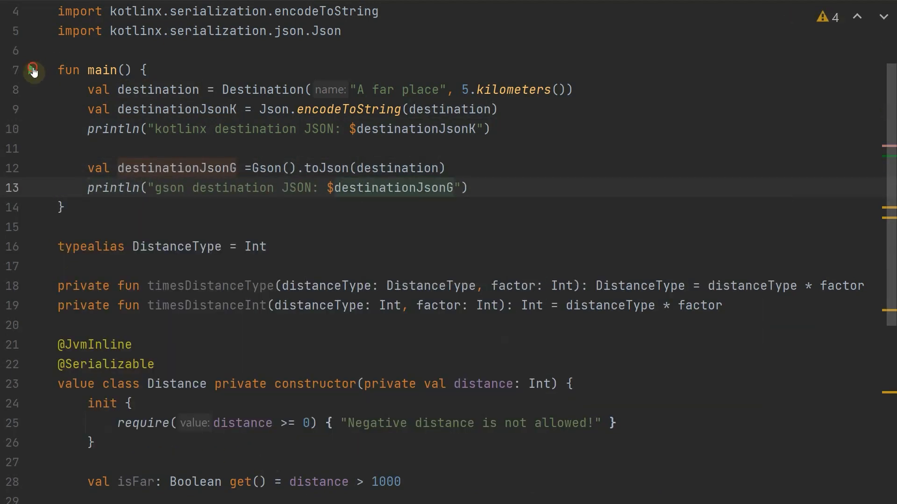
left_click(33, 69)
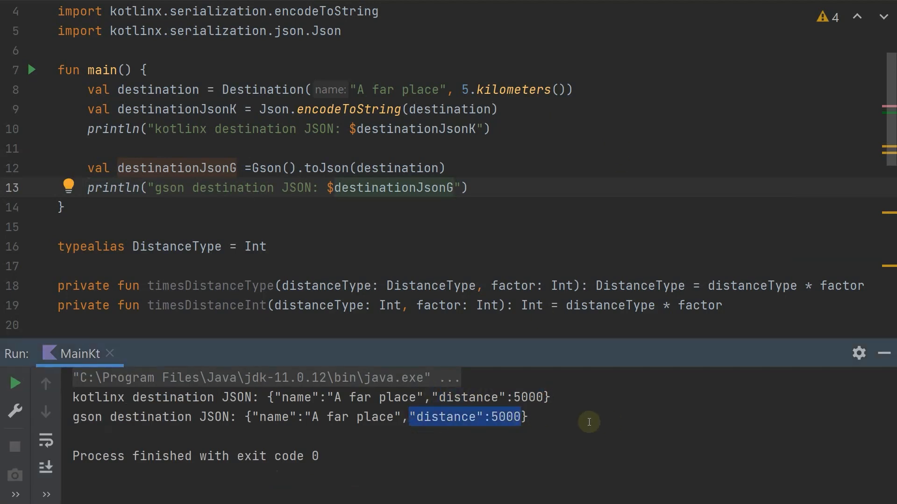
scroll("down", 3)
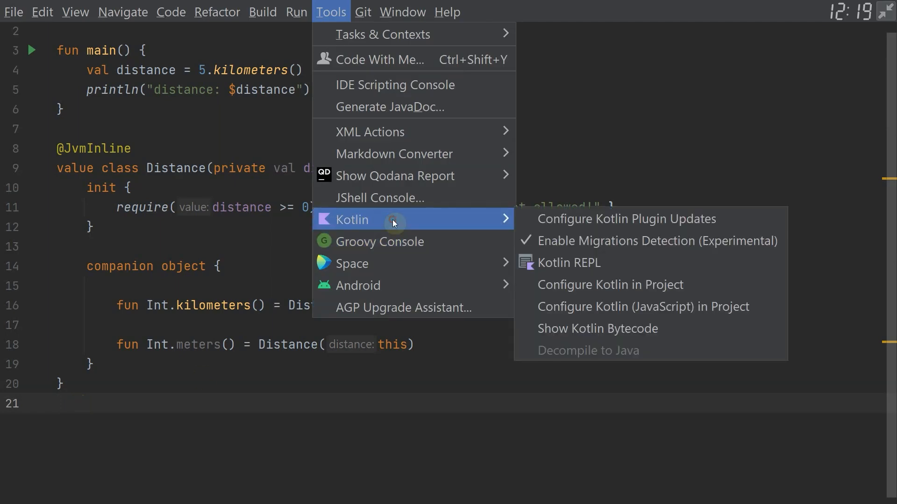
Step: Show Kotlin bytecode decompiled to Java and select the mangled kilometers-pgGCJGI method in the Companion class
left_click(596, 329)
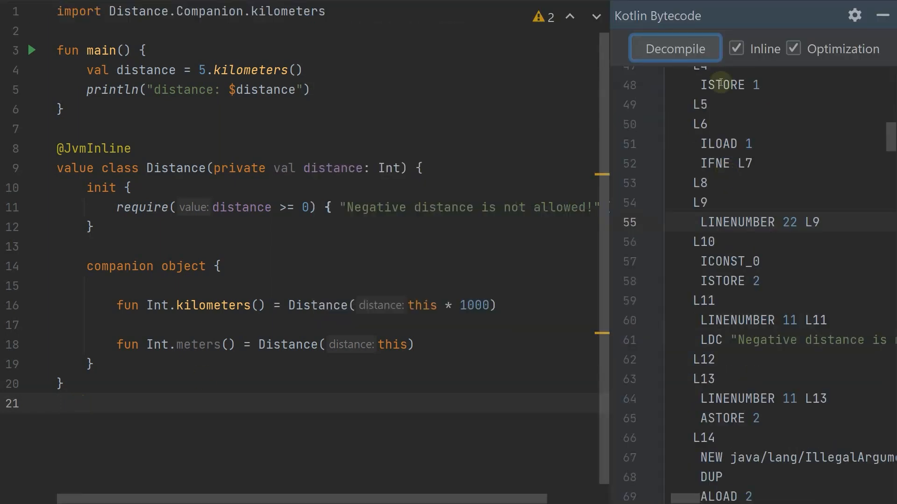
left_click(674, 48)
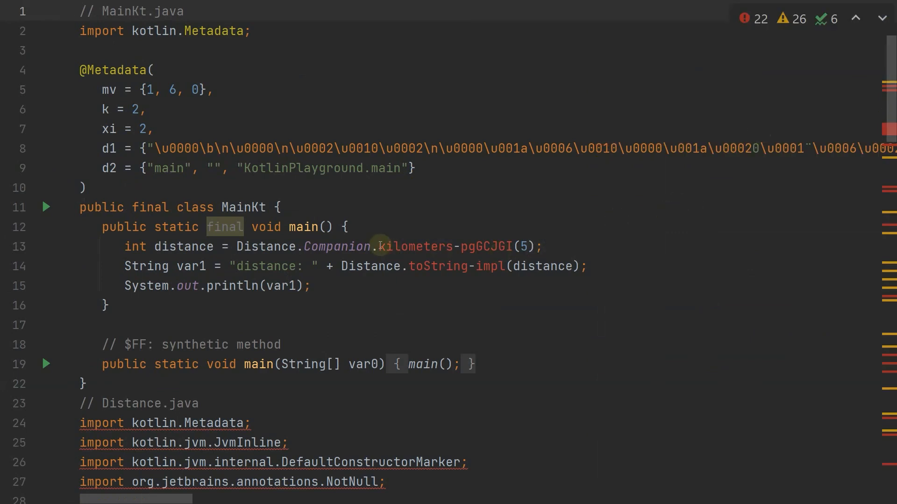
double_click(418, 246)
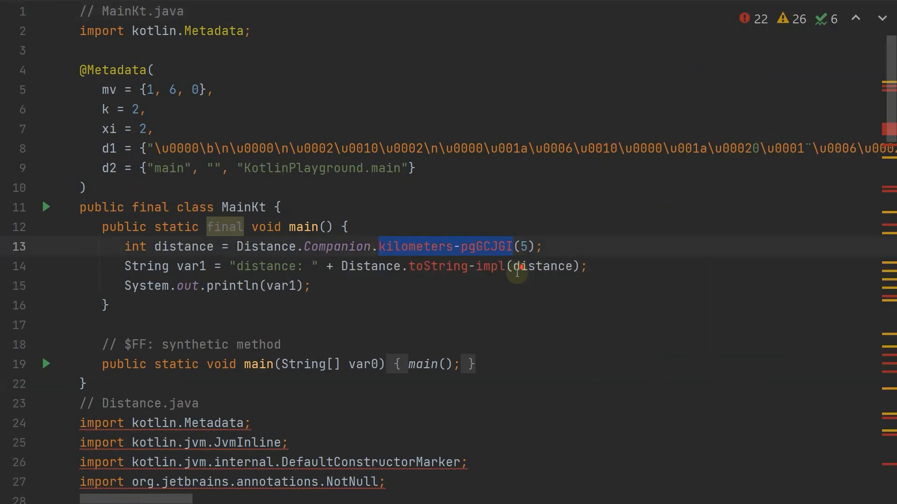
scroll("down", 3)
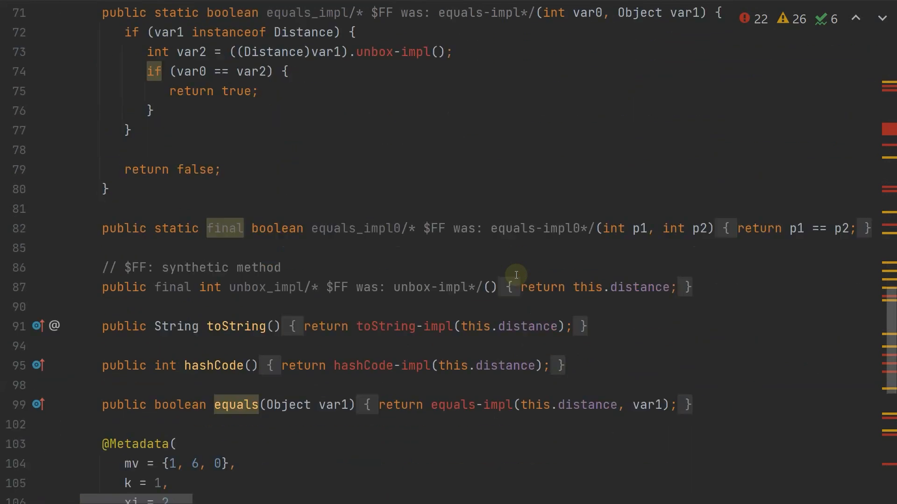
scroll("down", 3)
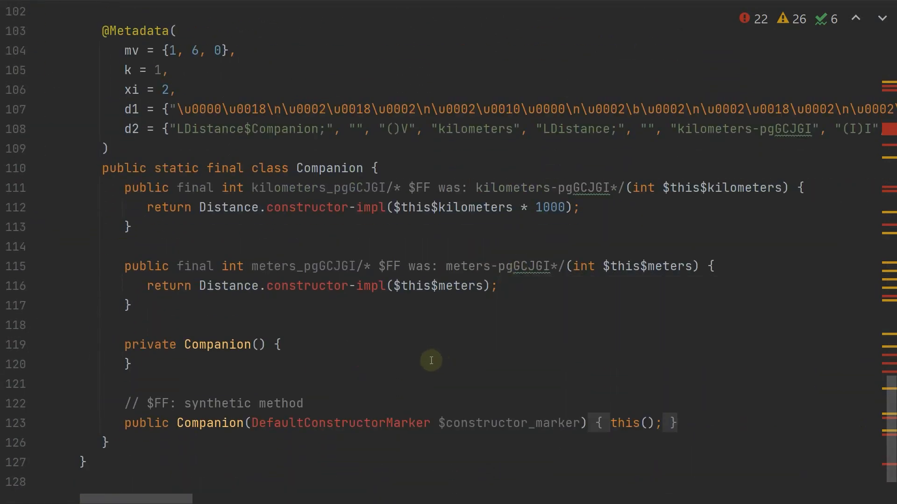
double_click(318, 187)
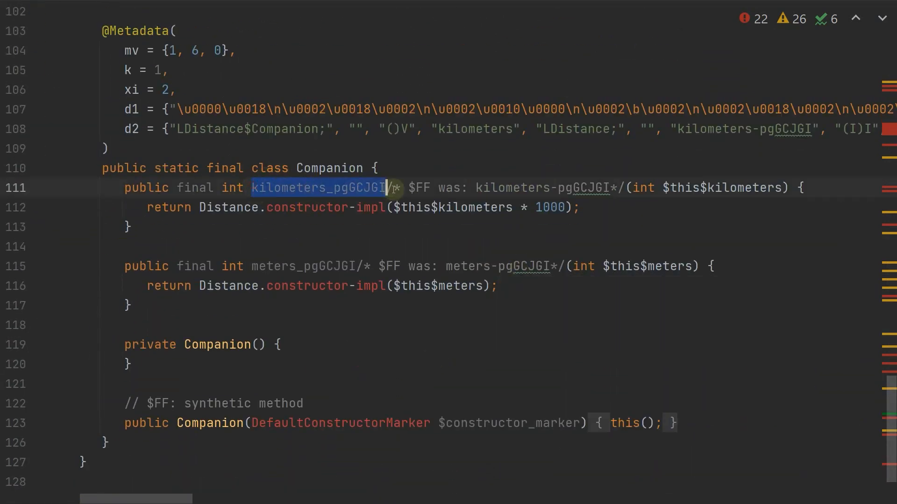
mouse_move(407, 254)
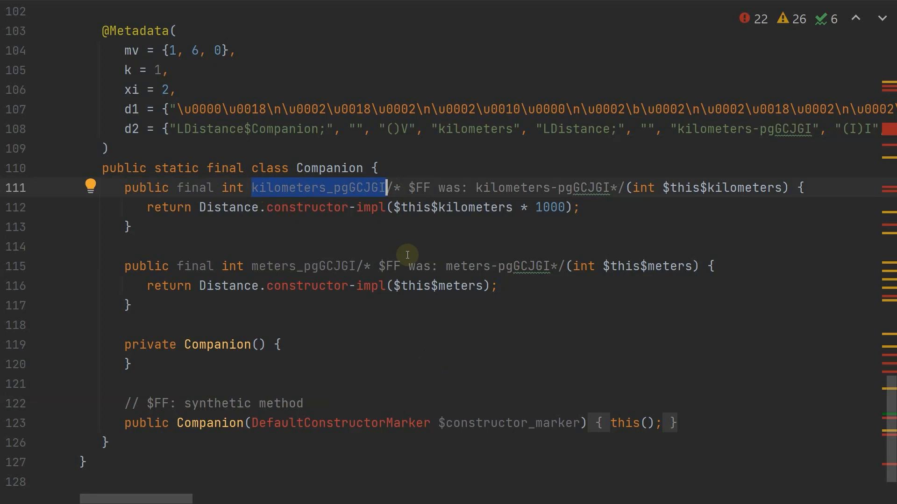
mouse_move(430, 263)
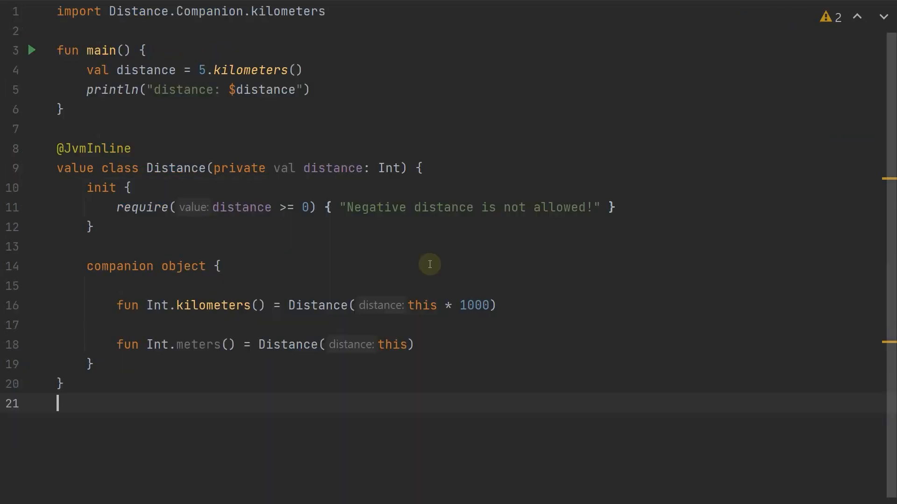
type("@")
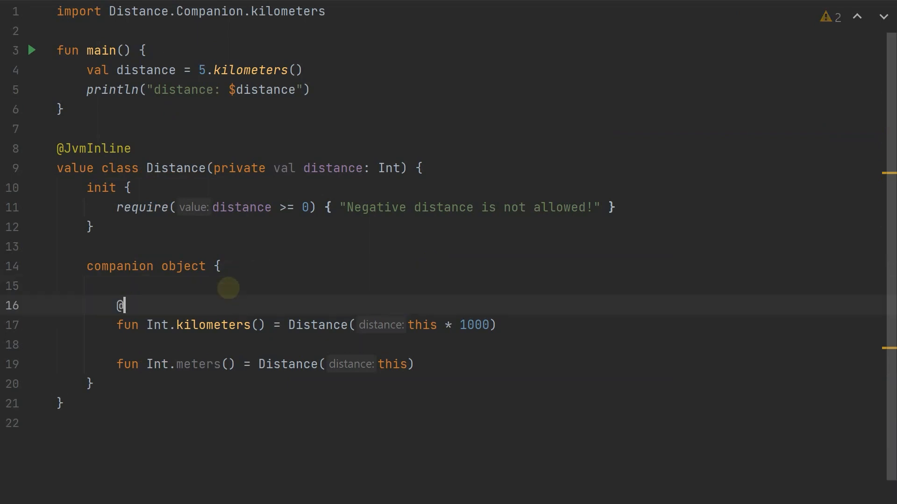
type("JVM")
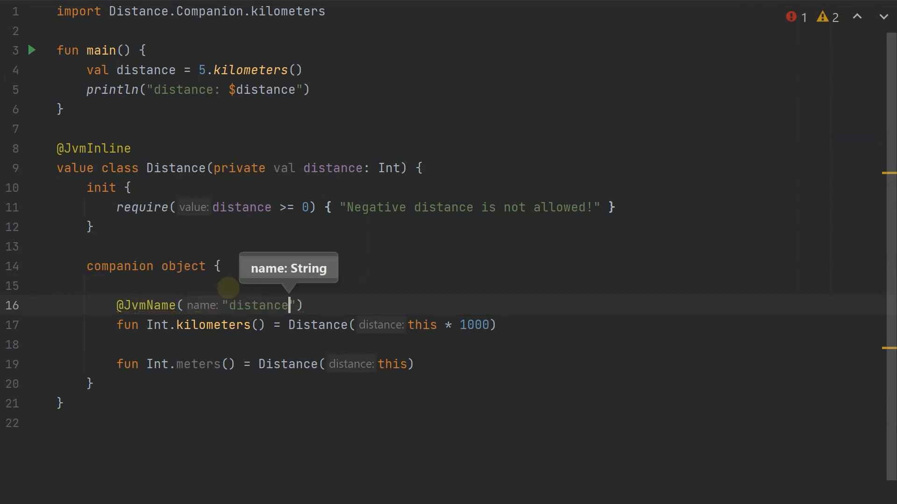
type("InKilometers")
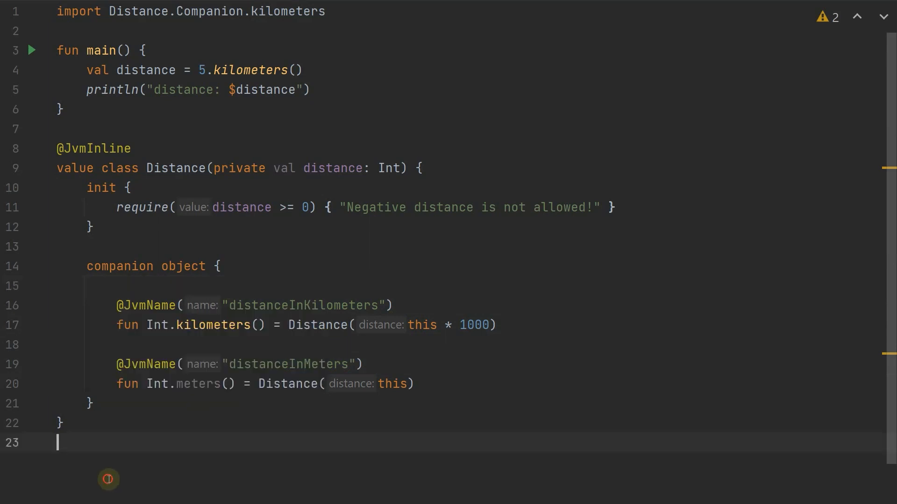
left_click(331, 11)
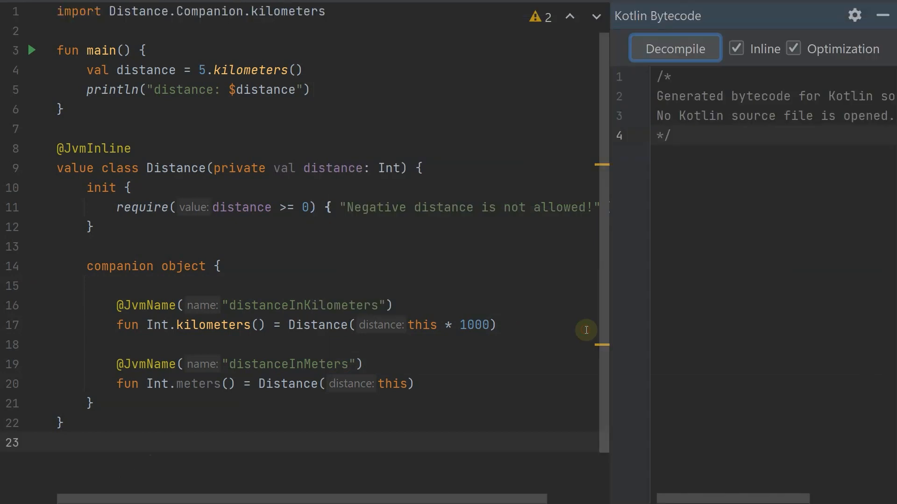
left_click(674, 48)
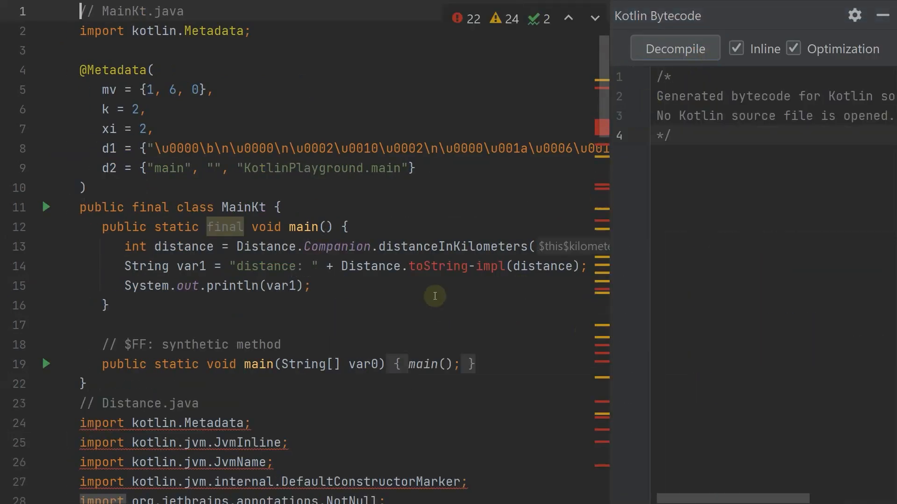
scroll("down", 3)
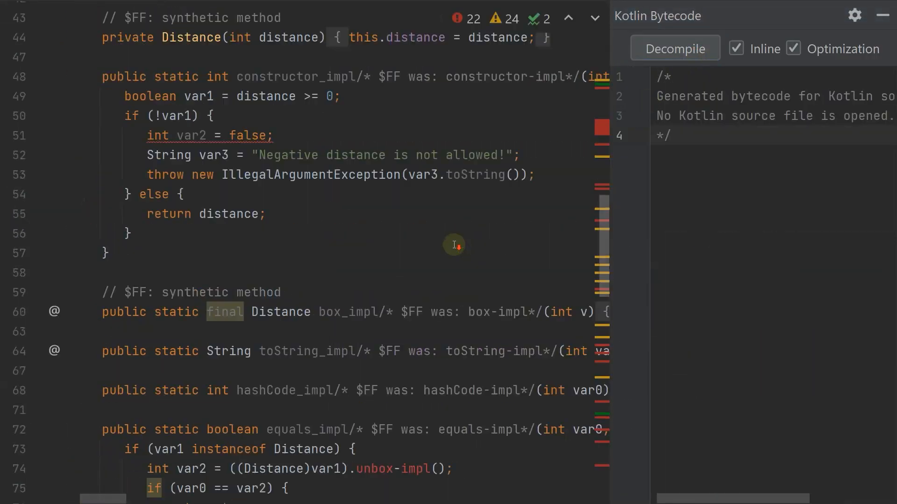
scroll("down", 3)
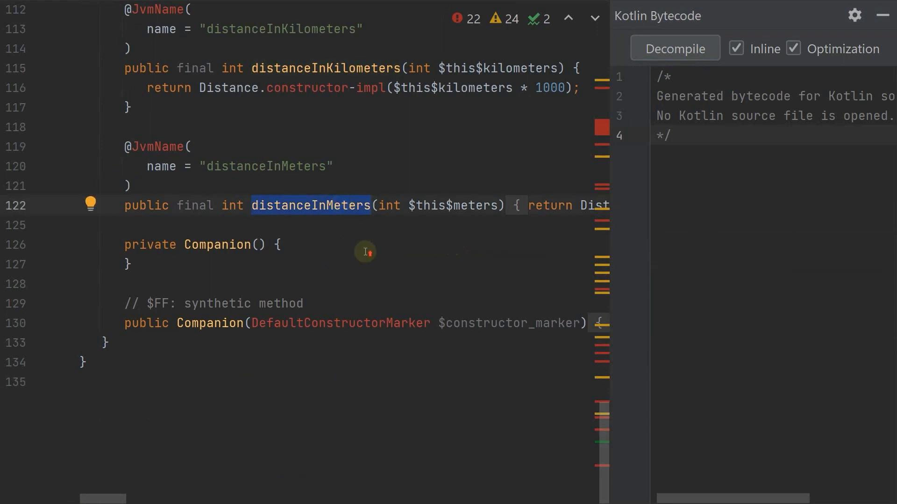
scroll("up", 3)
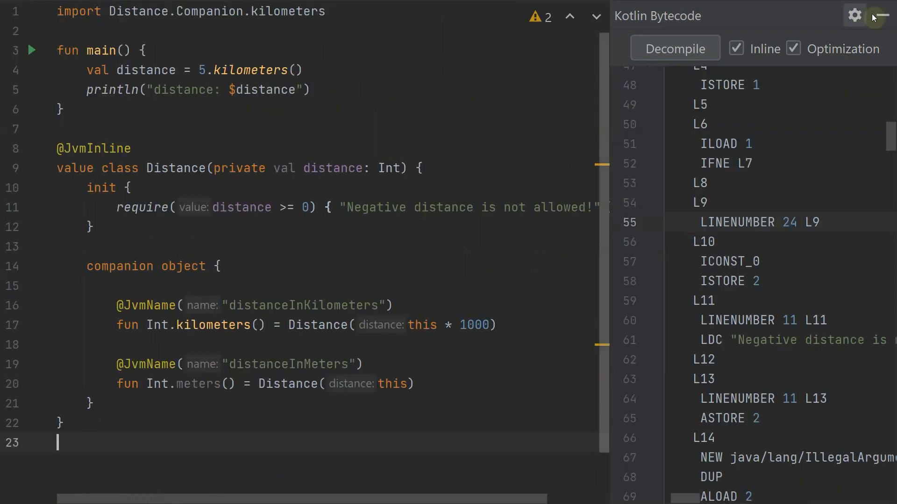
left_click(883, 16)
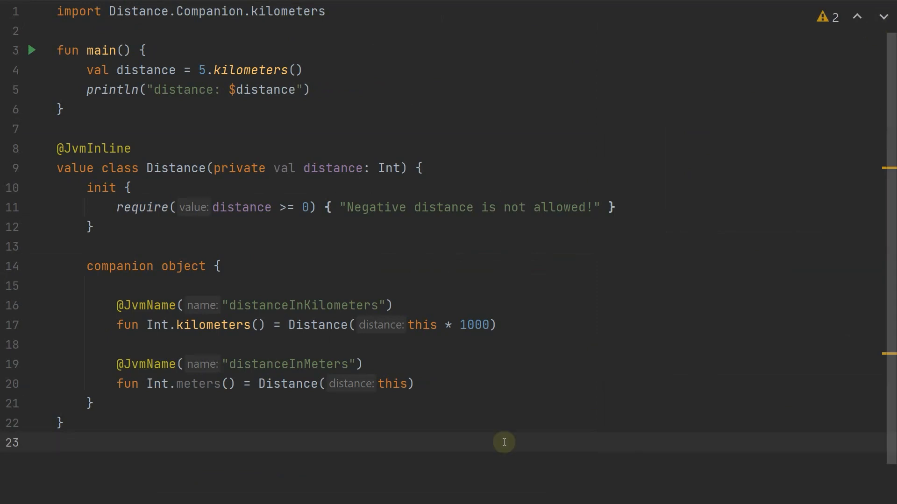